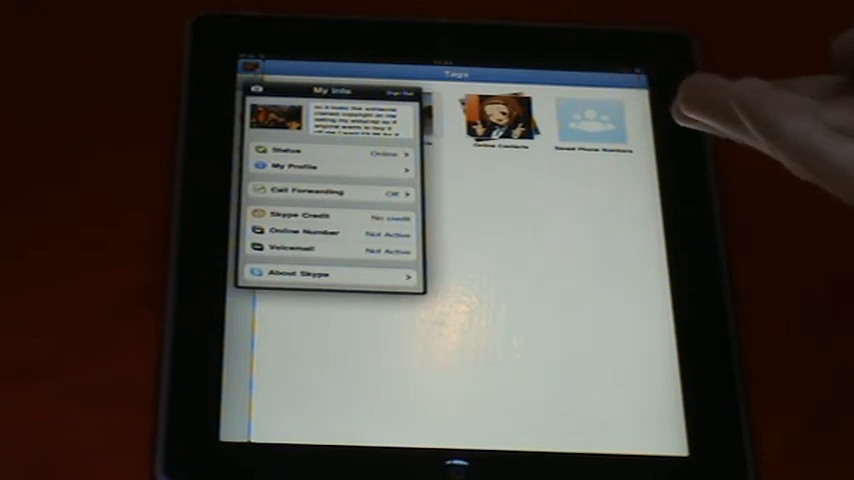
Show the profile photo options (Take Photo, Choose Existing, Delete) and cancel without changes
{"action": "left_click", "coordinate": [276, 118]}
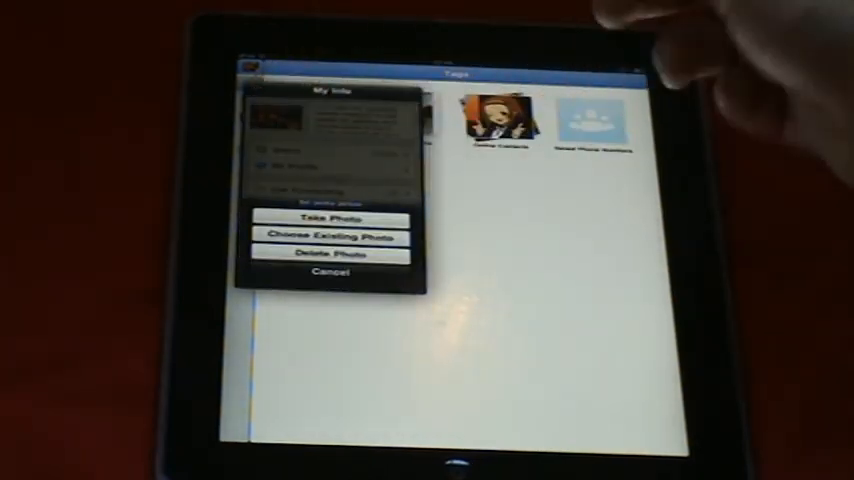
{"action": "left_click", "coordinate": [330, 272]}
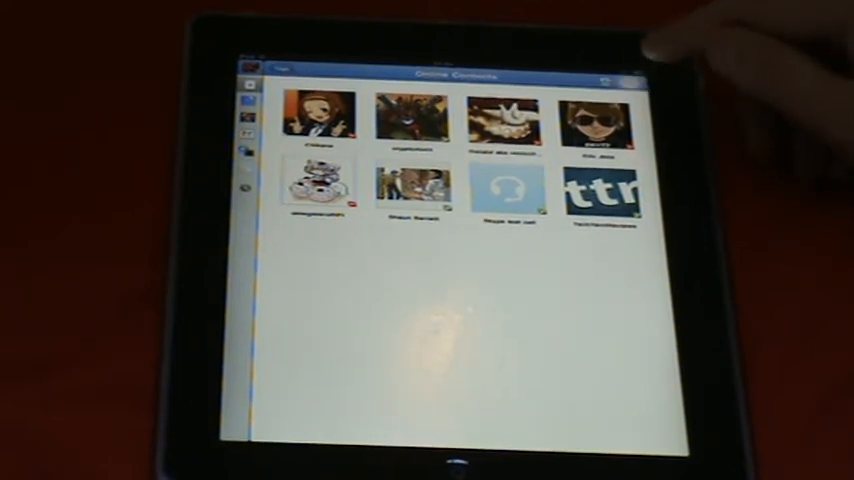
Leave the online contacts grid for the Skype Directory to find new contacts
{"action": "left_click", "coordinate": [632, 76]}
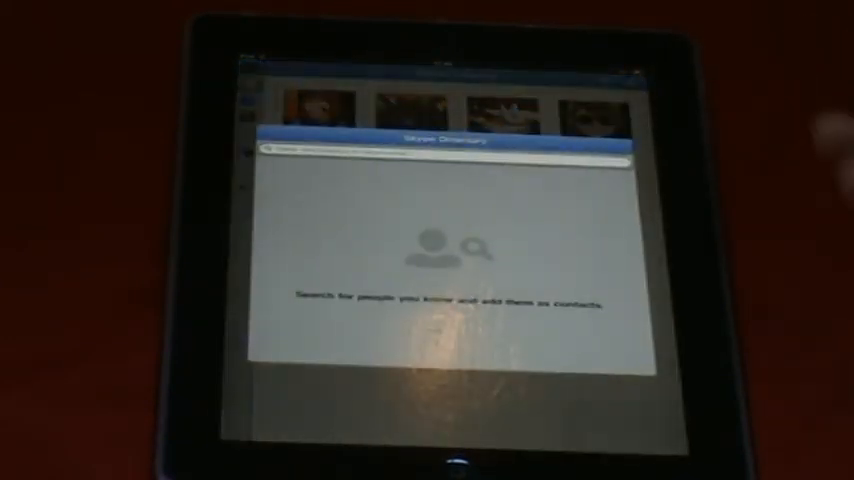
Focus the directory search field so a name can be entered
{"action": "left_click", "coordinate": [440, 148]}
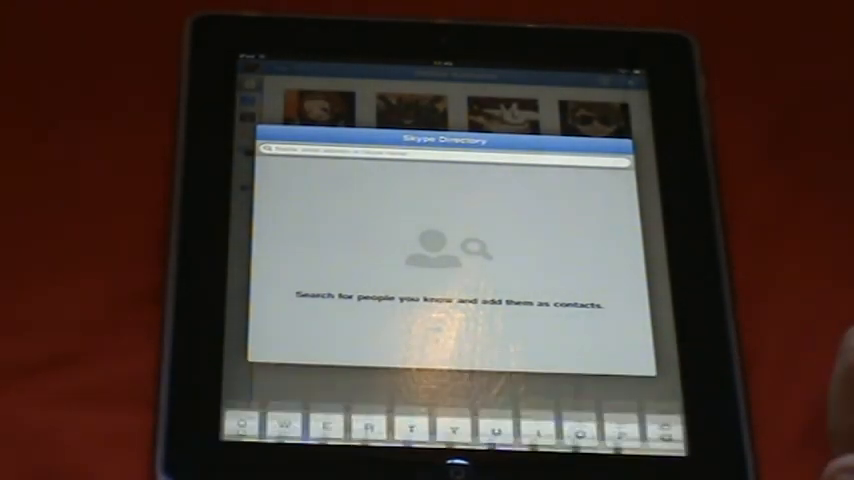